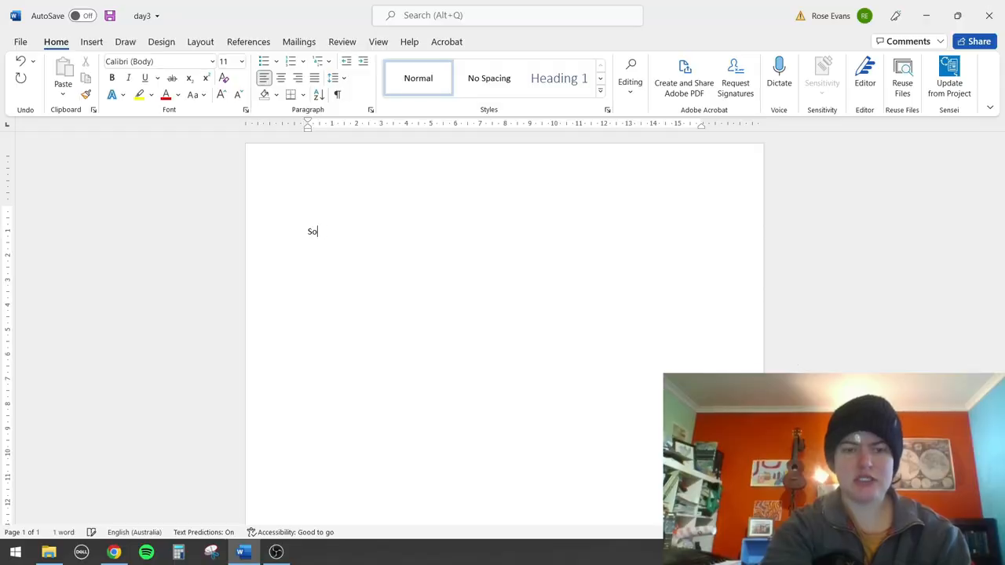
Step: Write the chorus opening line "Someone call the police" under the CHORUS heading
{"action": "type", "text": "meone"}
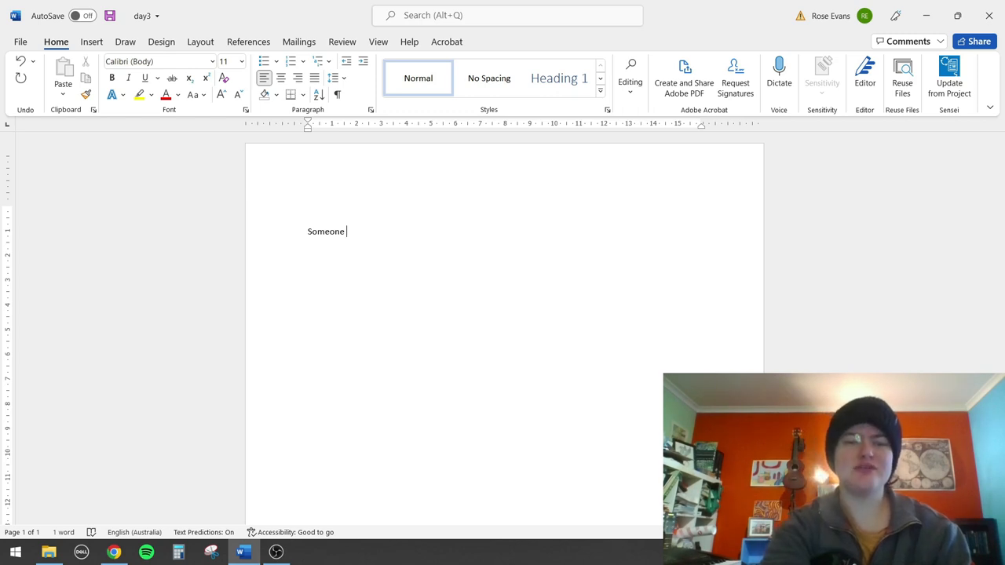
{"action": "type", "text": "call the police,"}
{"action": "type", "text": "VERSE"}
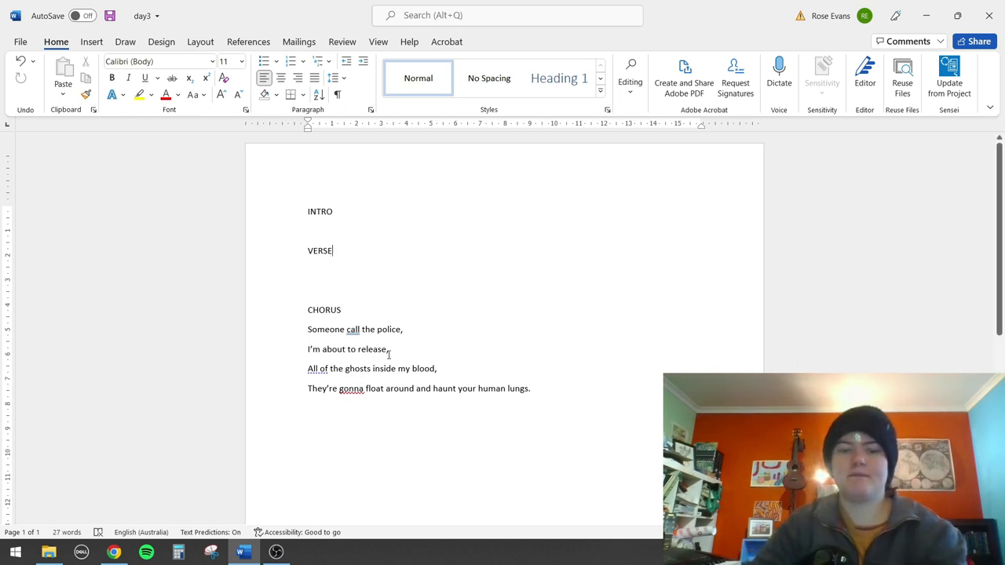
Step: Remove the first two chorus lines to make room for the tab numbers
{"action": "left_click_drag", "start_coordinate": [308, 329], "coordinate": [389, 348]}
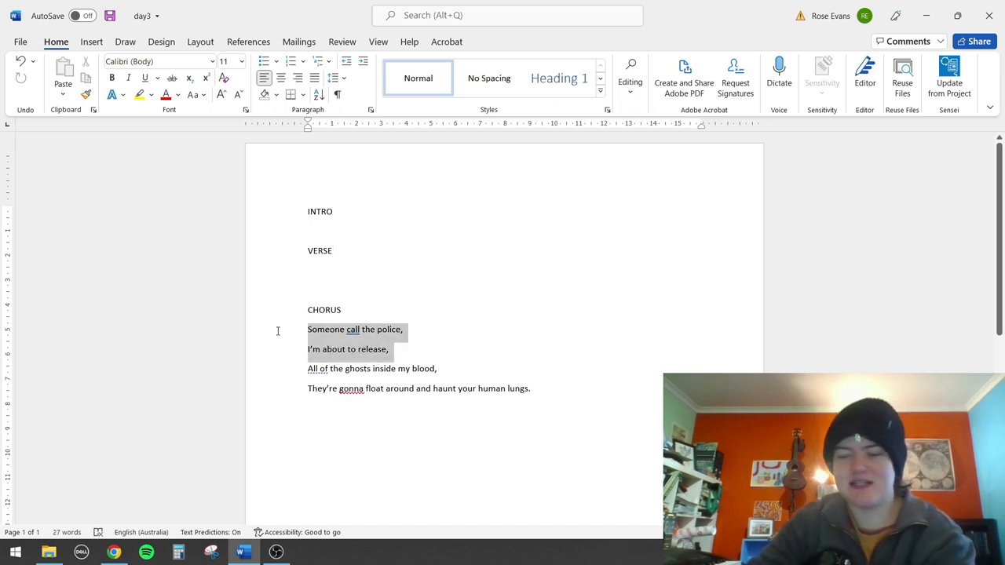
{"action": "key", "text": "Delete"}
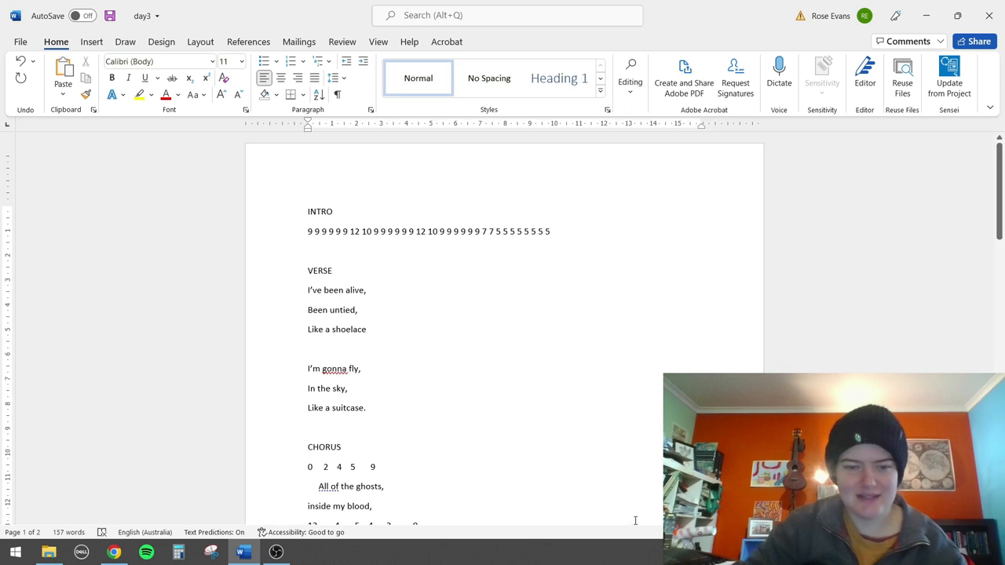
Step: Review the song sheet down to the BREAK line, then switch to the Cakewalk project
{"action": "scroll", "scroll_direction": "down", "scroll_amount": 3}
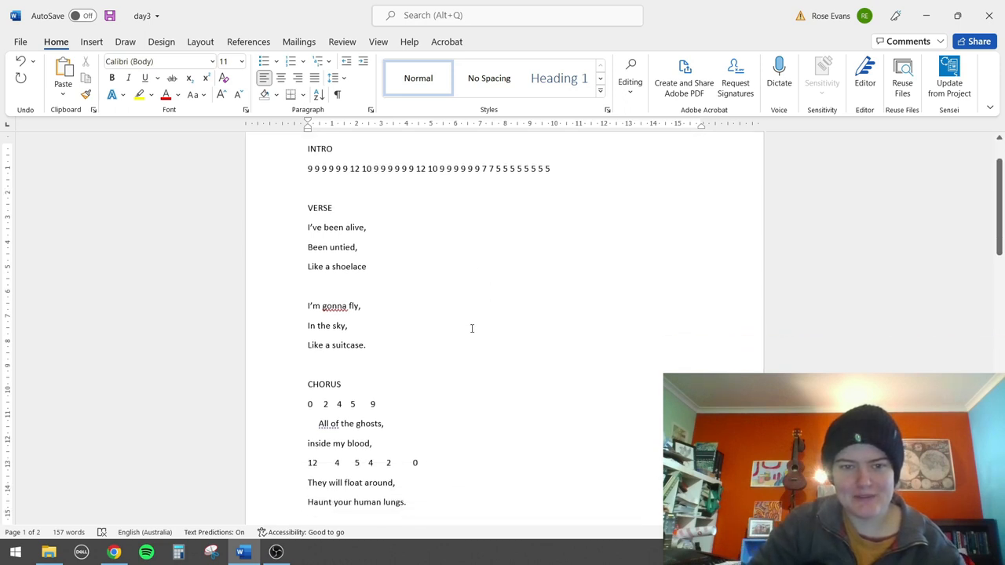
{"action": "mouse_move", "coordinate": [320, 211]}
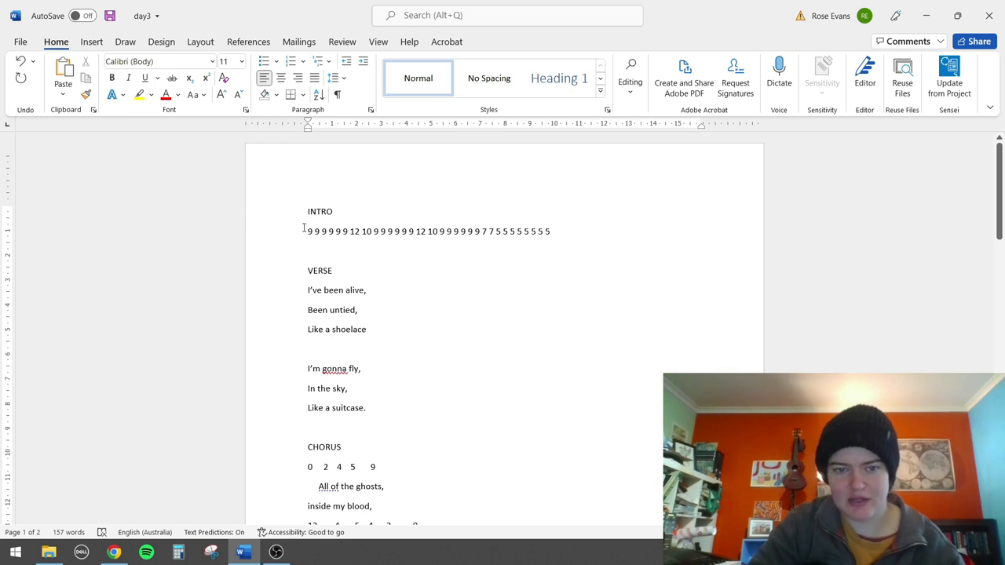
{"action": "mouse_move", "coordinate": [463, 235]}
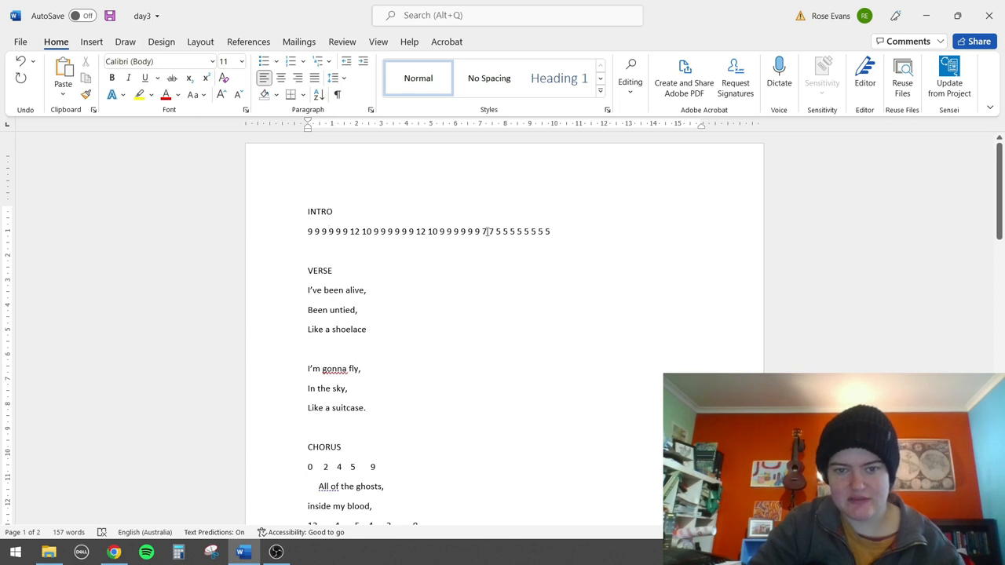
{"action": "scroll", "scroll_direction": "down", "scroll_amount": 3}
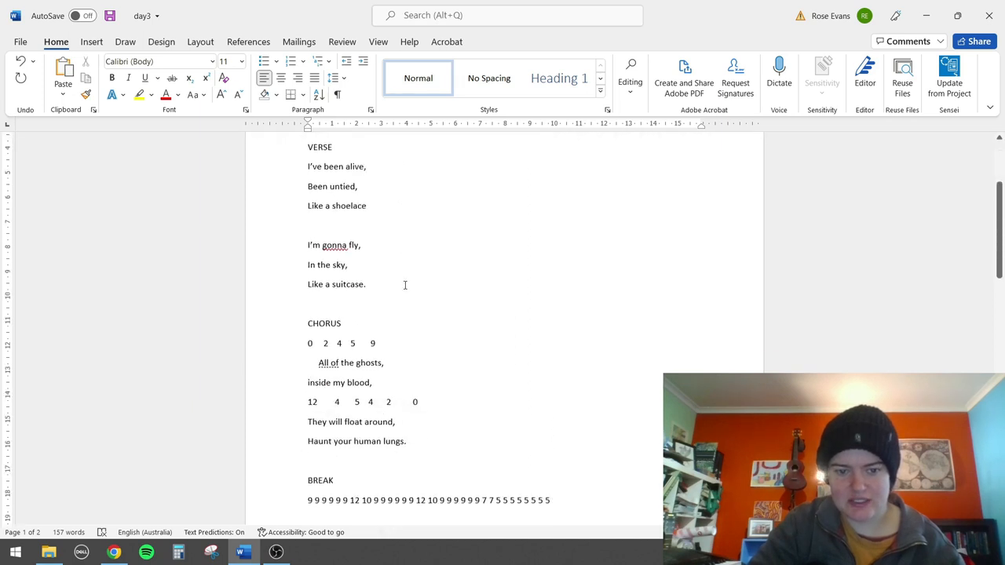
{"action": "scroll", "scroll_direction": "down", "scroll_amount": 3}
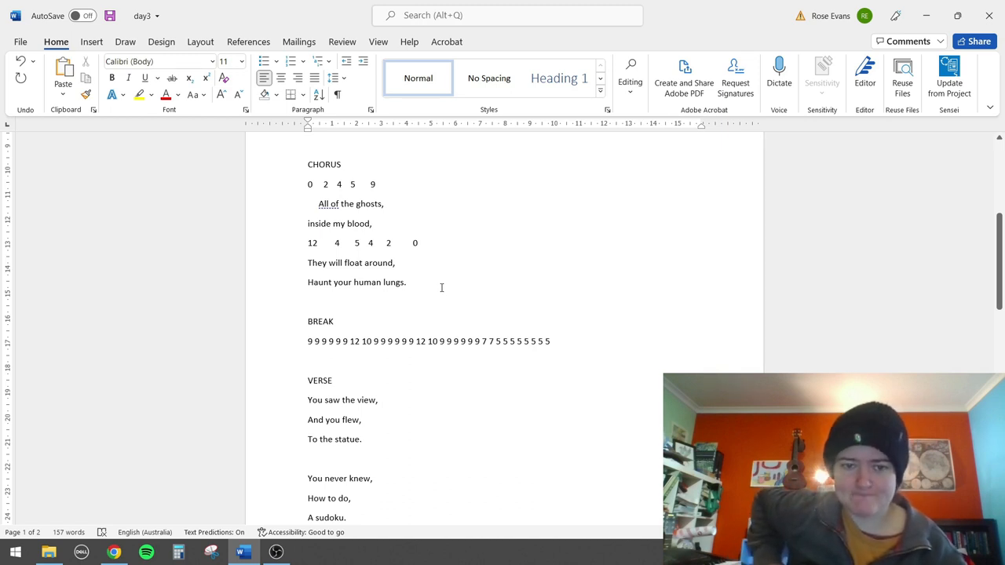
{"action": "scroll", "scroll_direction": "down", "scroll_amount": 3}
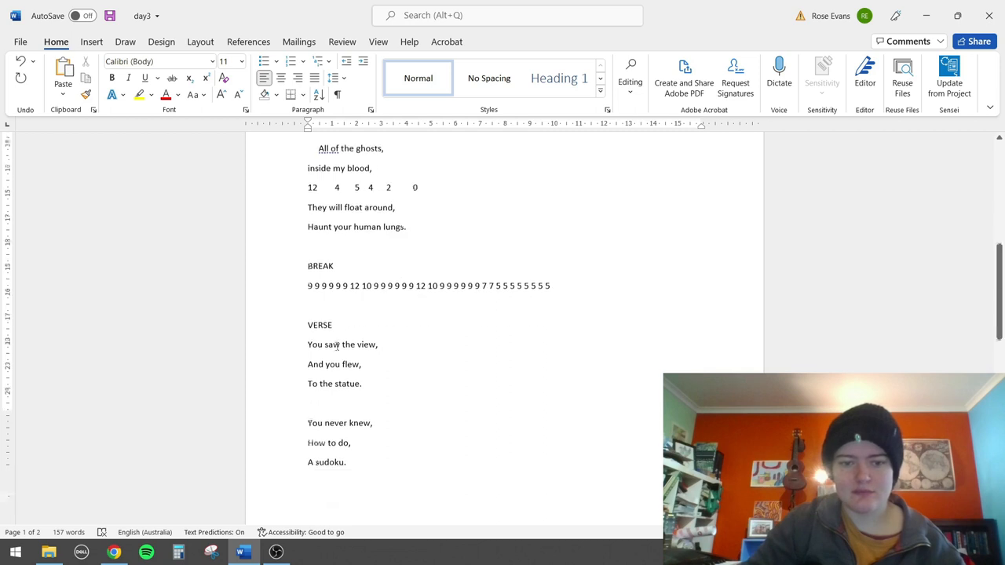
{"action": "scroll", "scroll_direction": "down", "scroll_amount": 3}
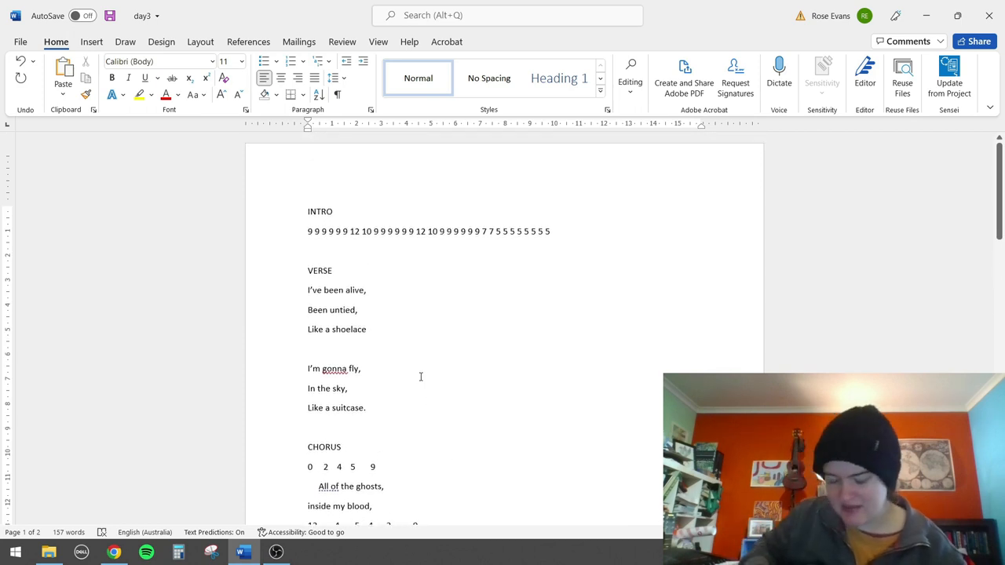
{"action": "left_click", "coordinate": [277, 553]}
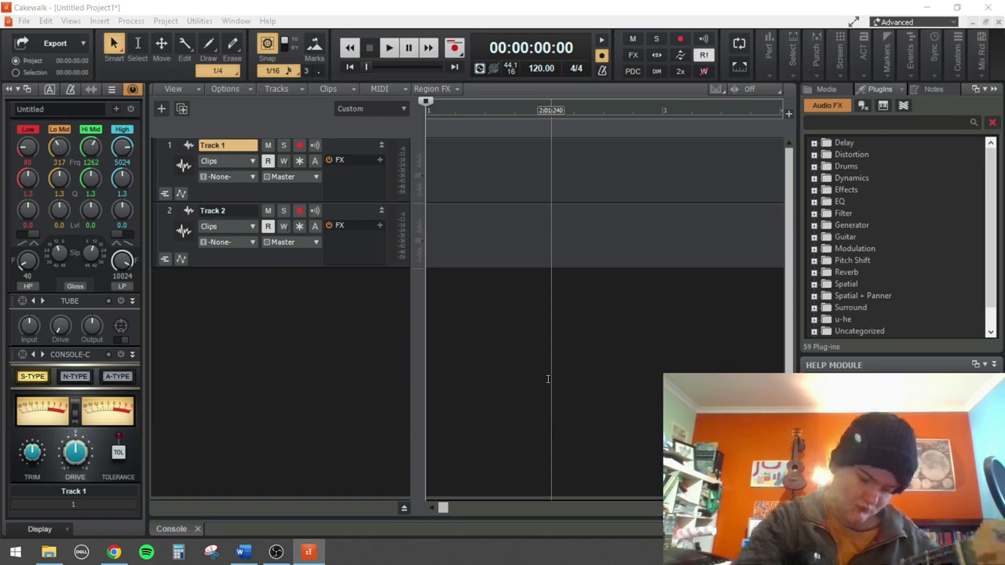
Step: Set Track 1's input to the Steinberg UR12 and start recording a take
{"action": "left_click", "coordinate": [227, 176]}
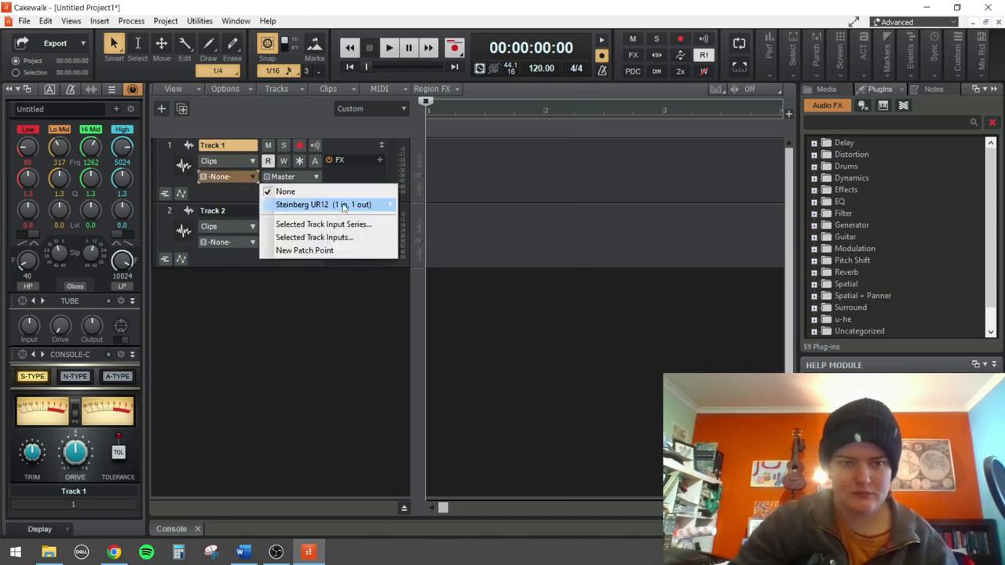
{"action": "left_click", "coordinate": [323, 204]}
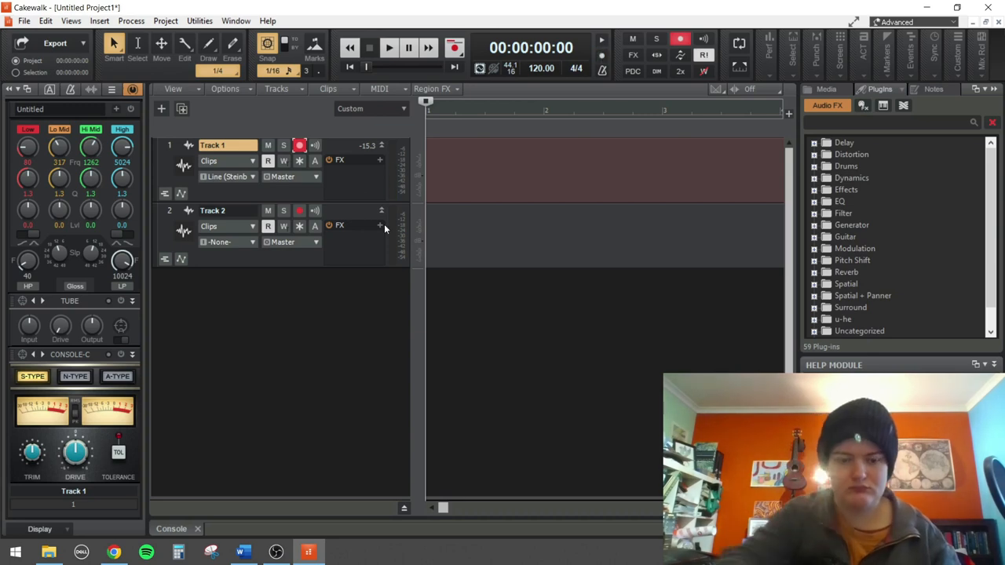
{"action": "left_click", "coordinate": [242, 553]}
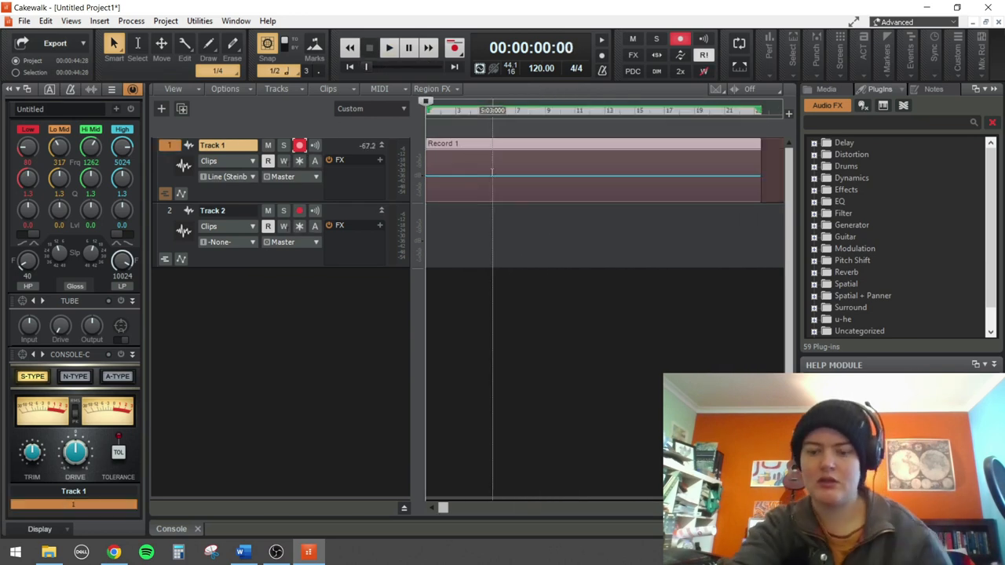
Step: Discard the Record 1 take so Track 1 is empty again
{"action": "left_click", "coordinate": [389, 47]}
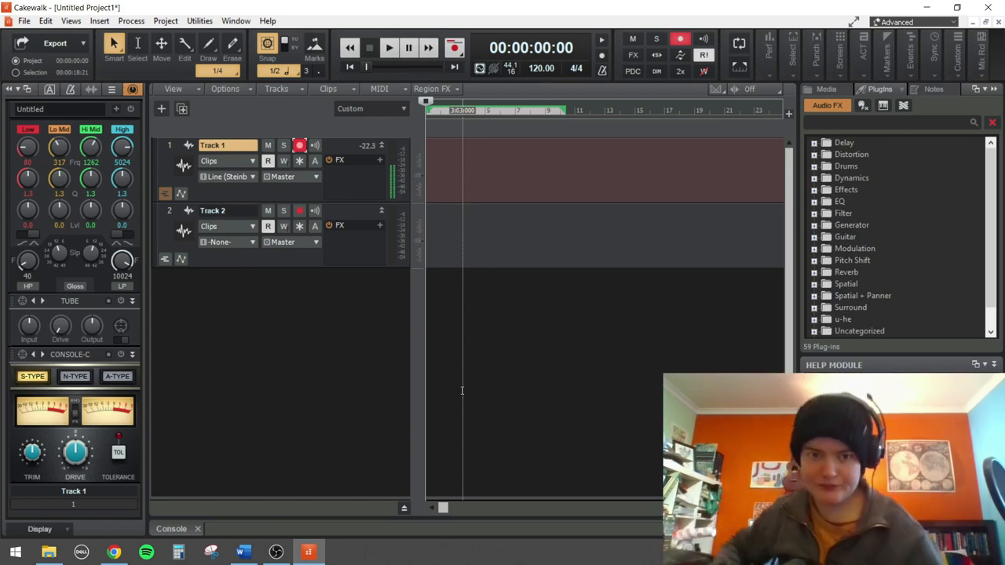
Step: Record a full performance onto Track 1 as a new take, then stop
{"action": "left_click", "coordinate": [389, 48]}
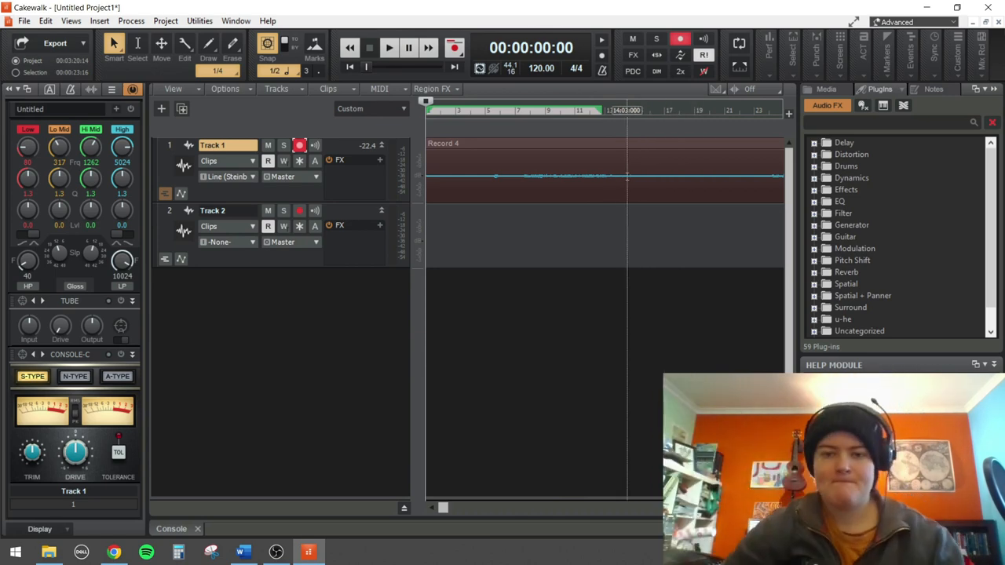
{"action": "left_click", "coordinate": [390, 47]}
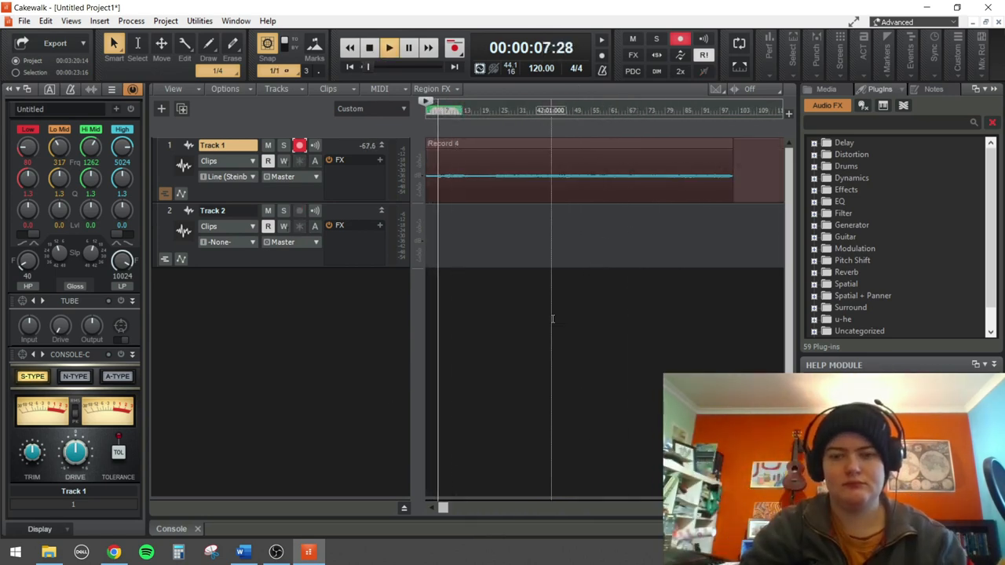